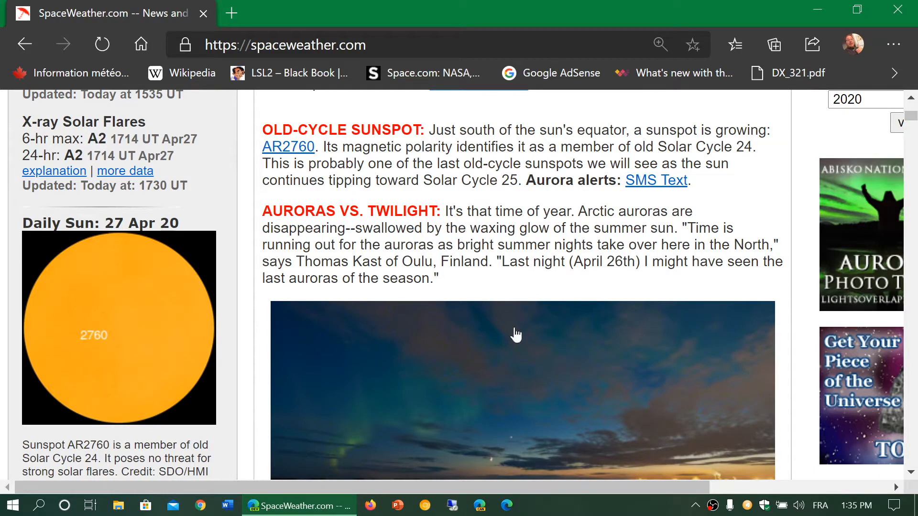
mouse_move(53, 353)
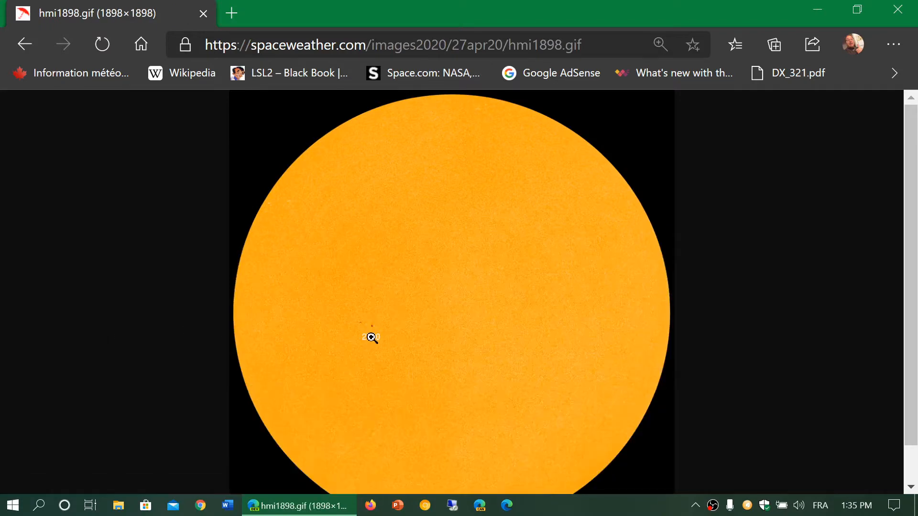
Zoom the daily sun image twice around sunspot 2760 and scroll to centre it.
click(372, 337)
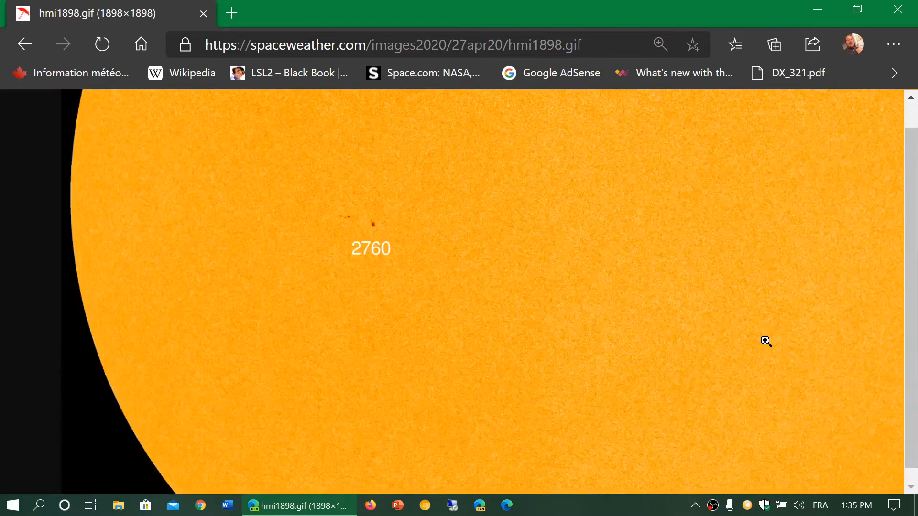
mouse_move(355, 233)
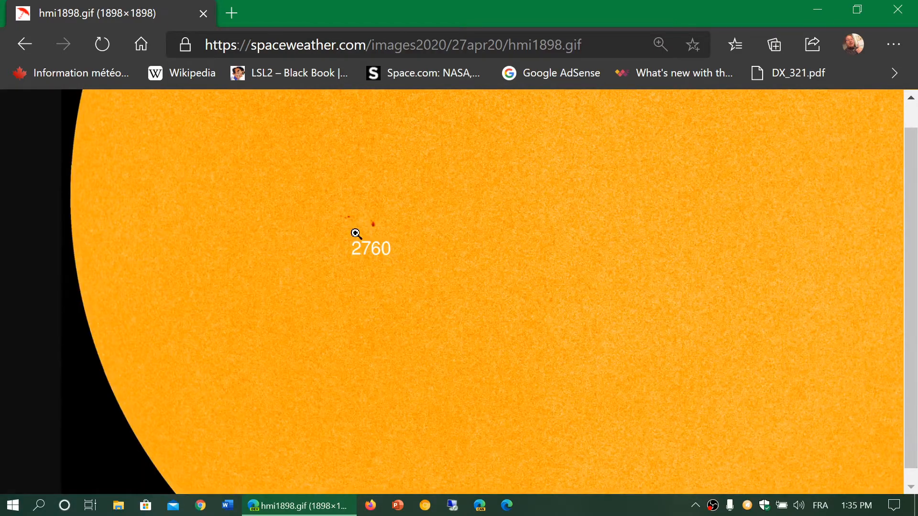
click(355, 233)
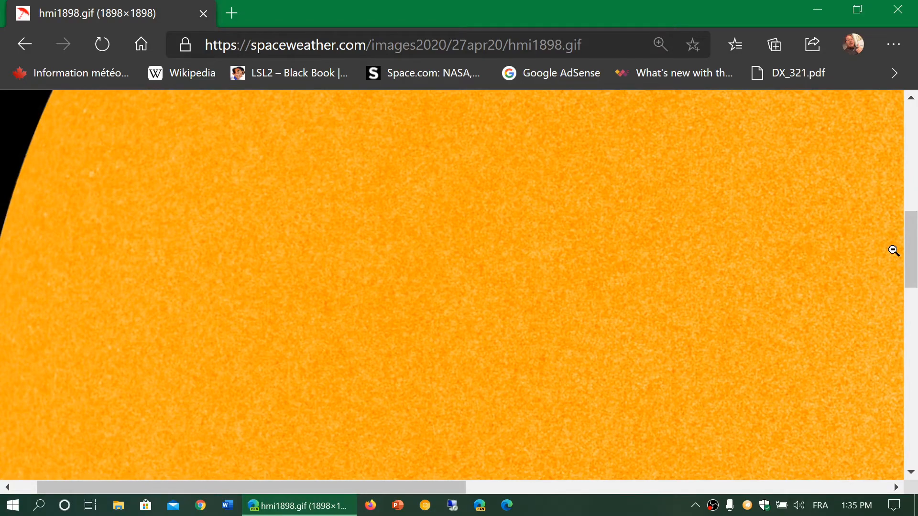
scroll(down, 3)
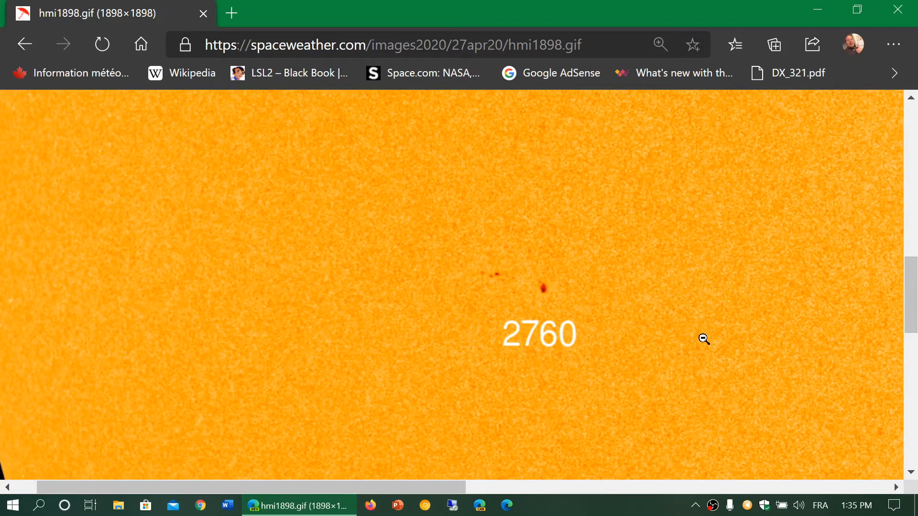
mouse_move(446, 279)
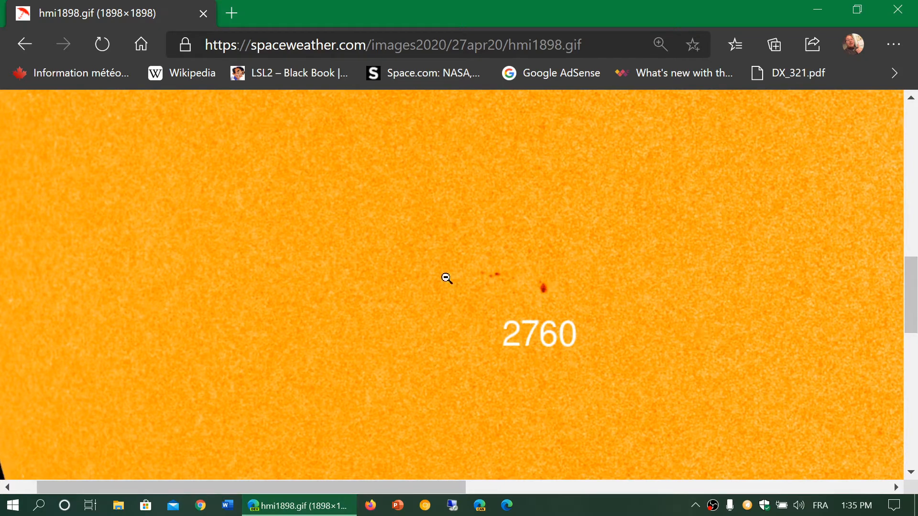
mouse_move(589, 313)
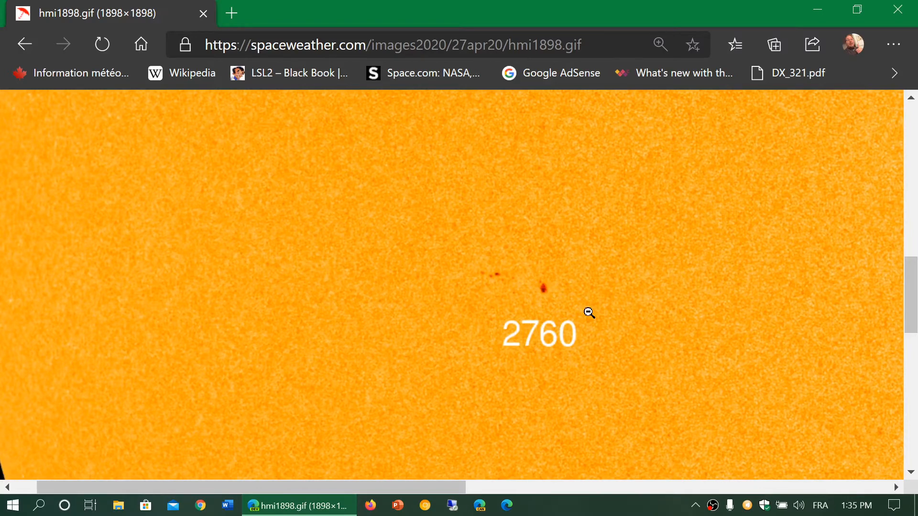
mouse_move(901, 11)
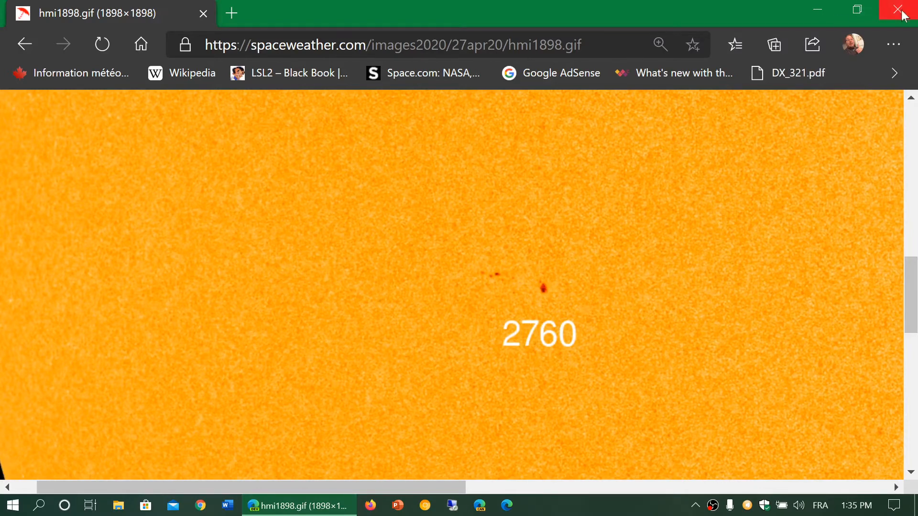
mouse_move(608, 279)
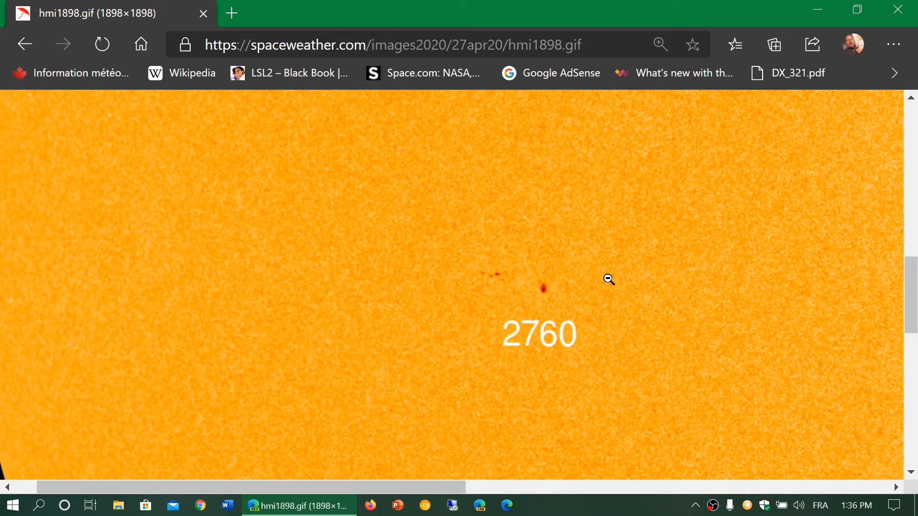
mouse_move(900, 10)
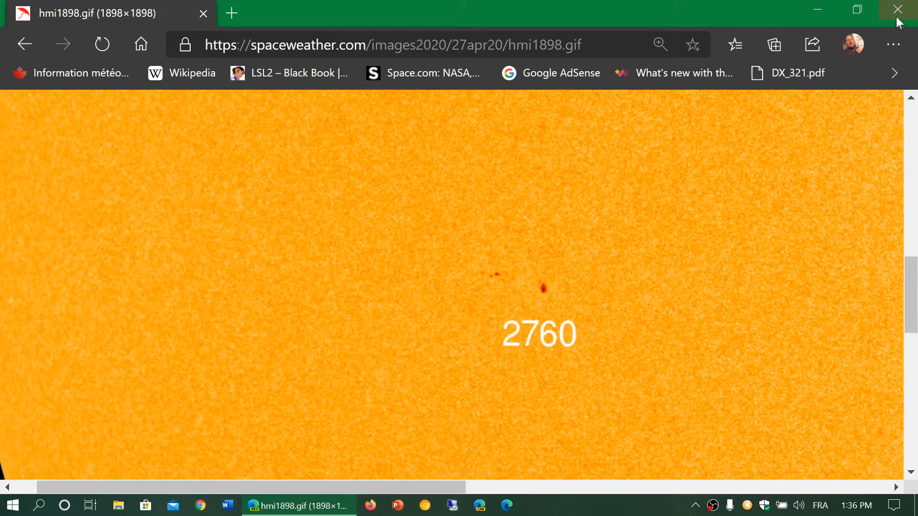
mouse_move(900, 10)
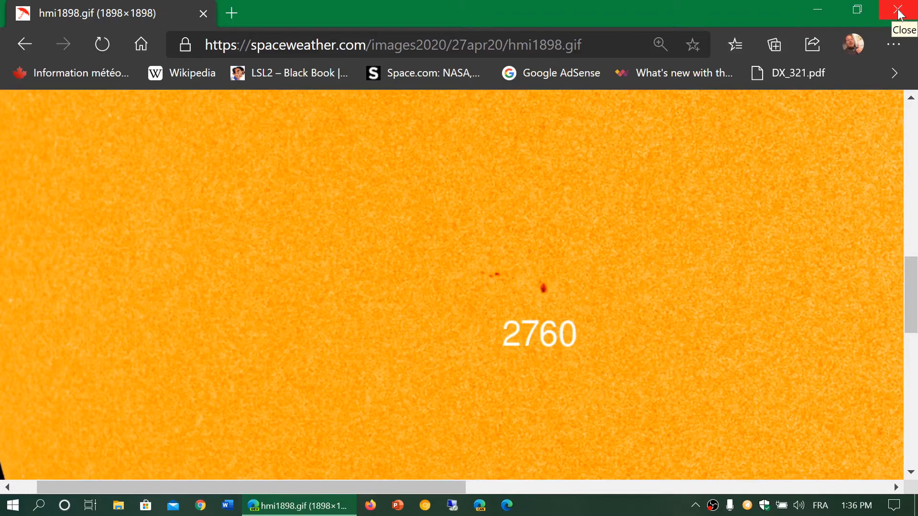
mouse_move(24, 44)
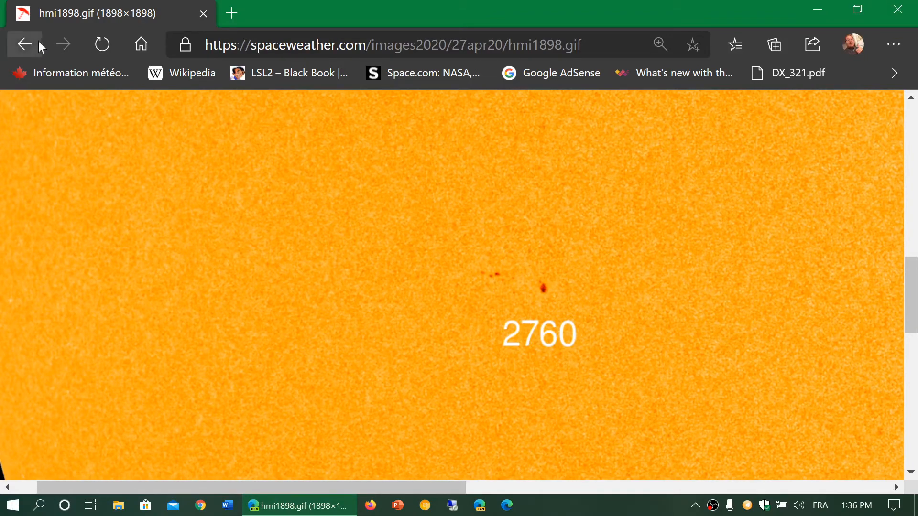
Go back to the SpaceWeather.com homepage and scroll up to the Old-Cycle Sunspot article on AR2760.
click(24, 44)
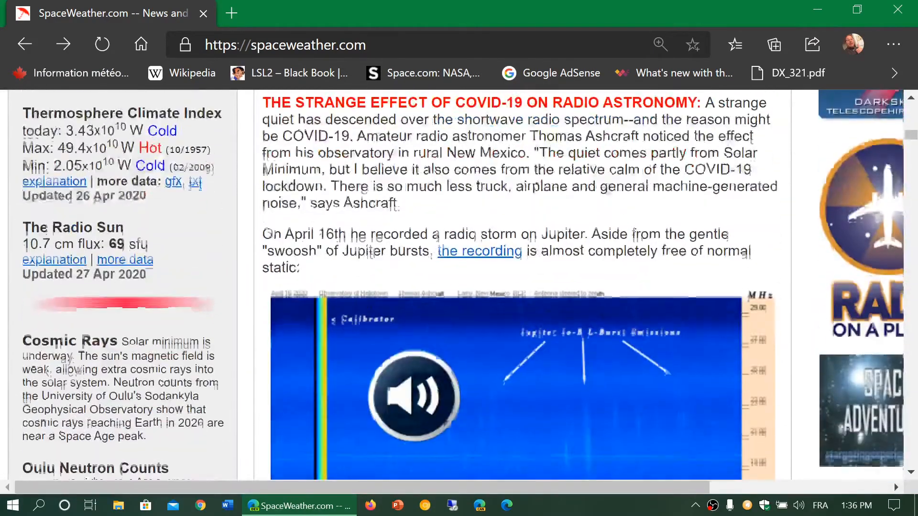
scroll(up, 3)
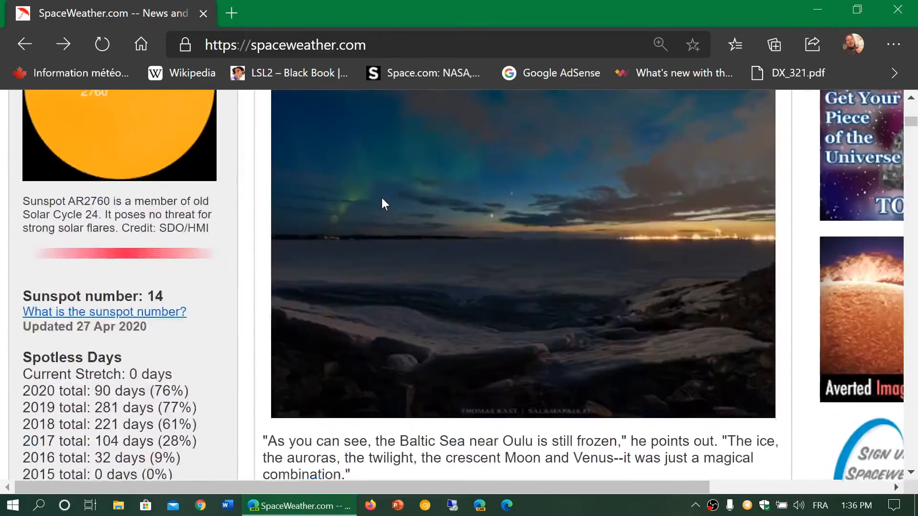
scroll(up, 3)
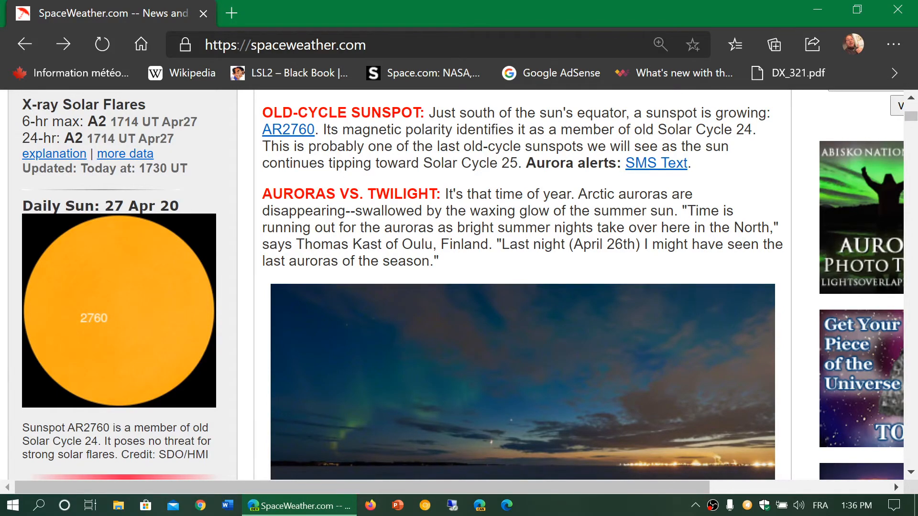
Scroll through the Auroras vs. Twilight story and back to the Old-Cycle Sunspot article.
scroll(down, 3)
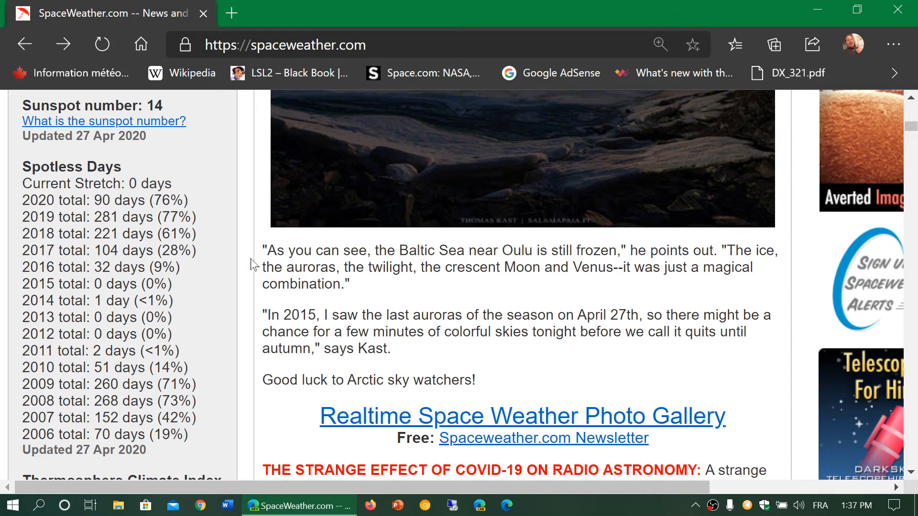
scroll(up, 3)
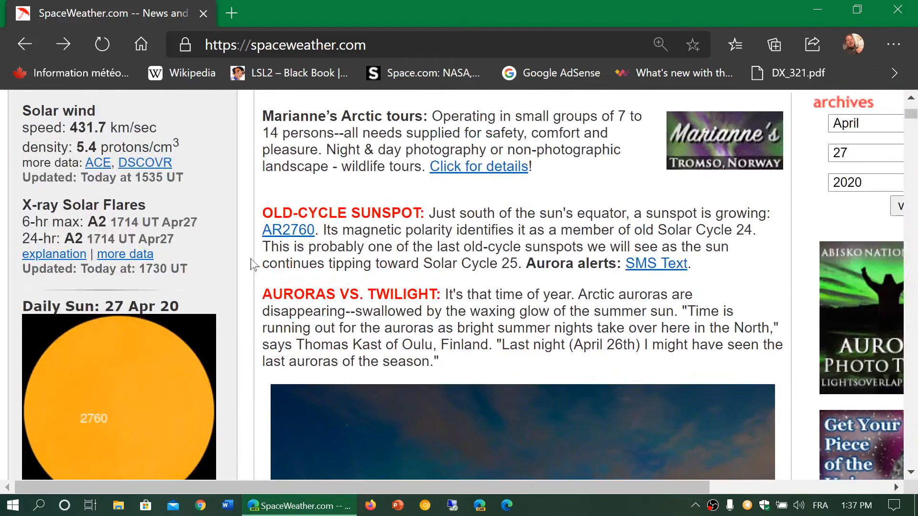
scroll(down, 3)
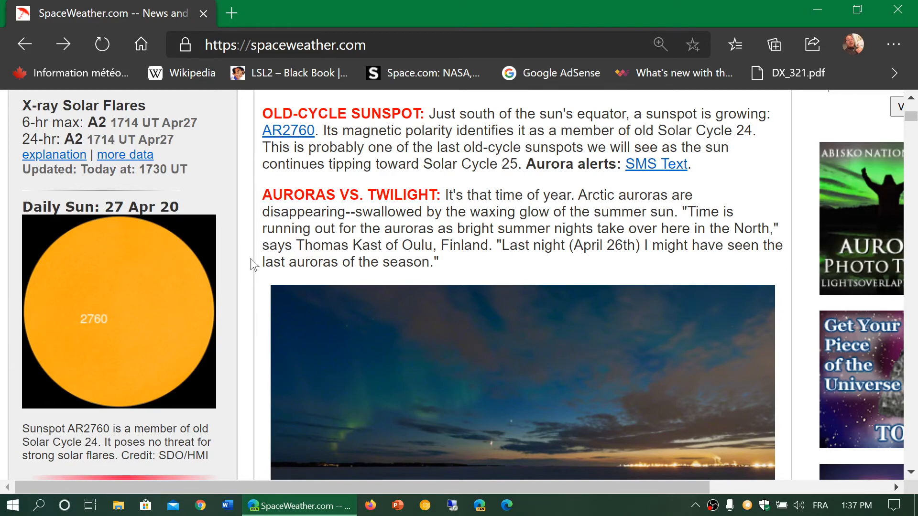
mouse_move(278, 24)
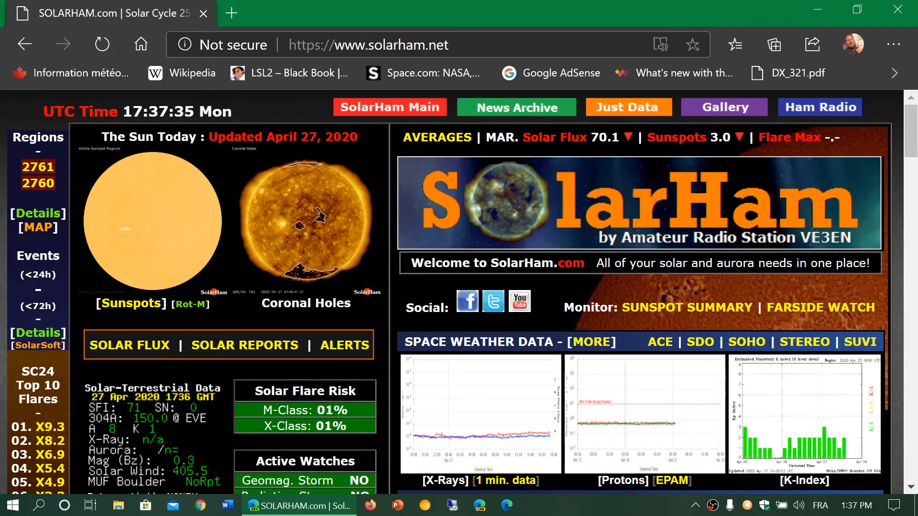
Scroll SolarHam down to the April 26 Solar Update showing region 2760 on the sunspot disk.
scroll(down, 3)
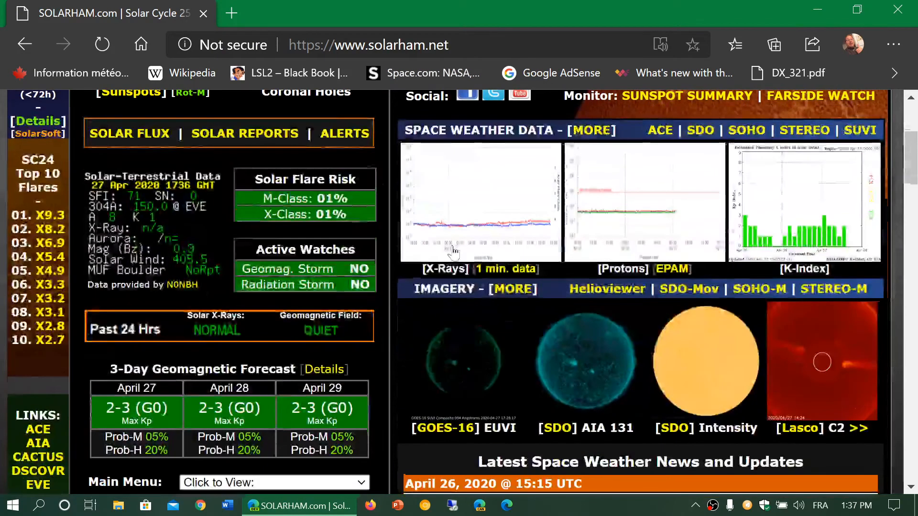
scroll(down, 3)
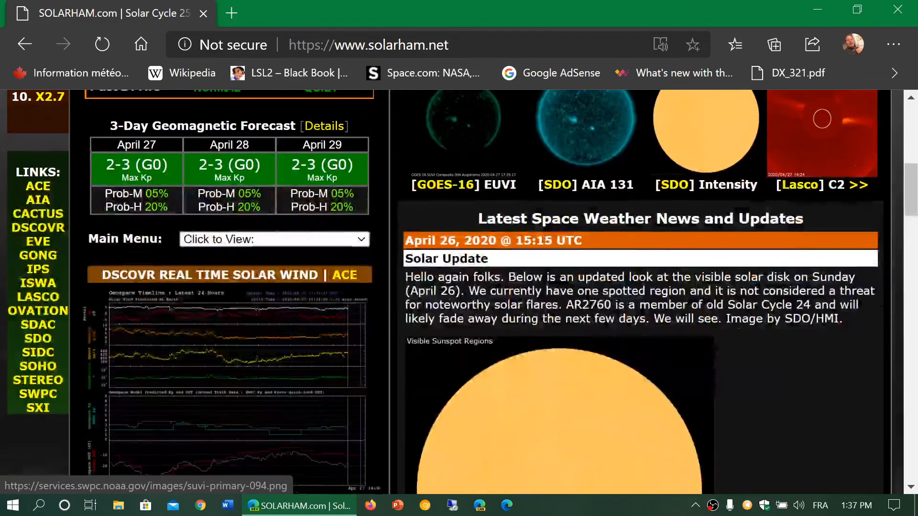
scroll(down, 3)
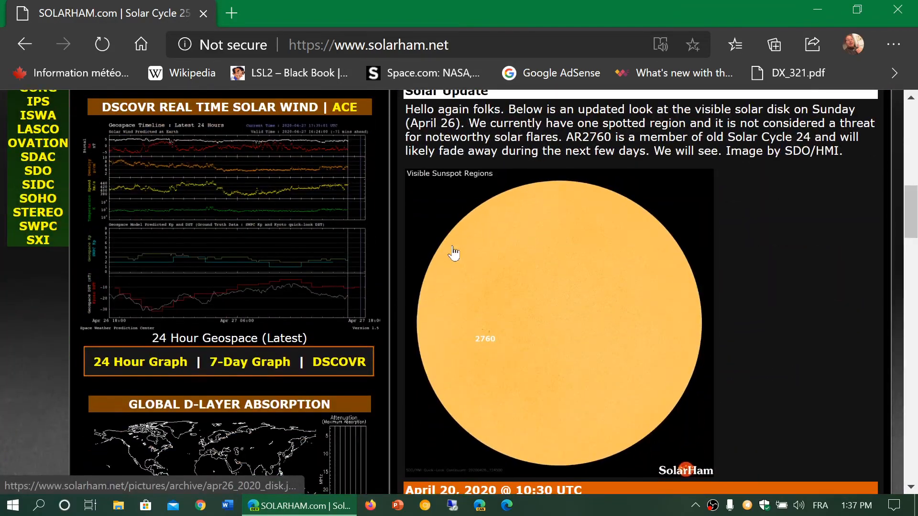